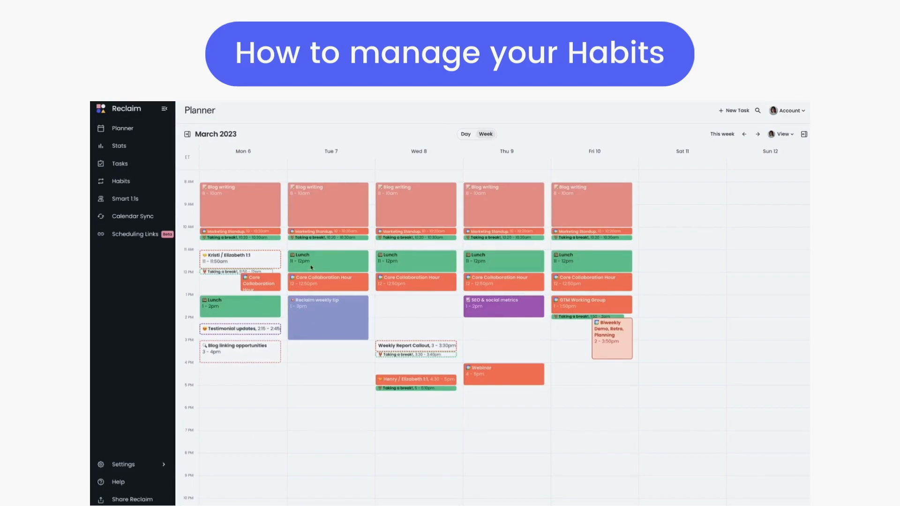
mouse_move(339, 266)
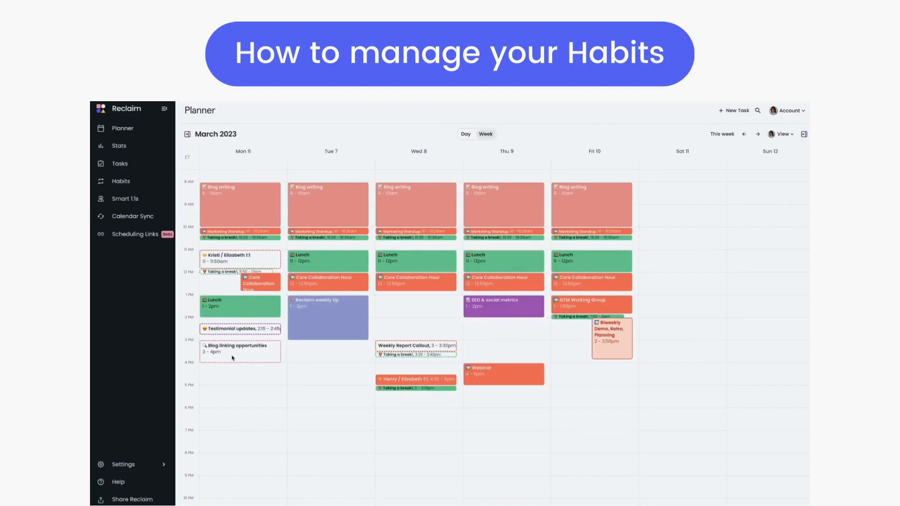
mouse_move(281, 344)
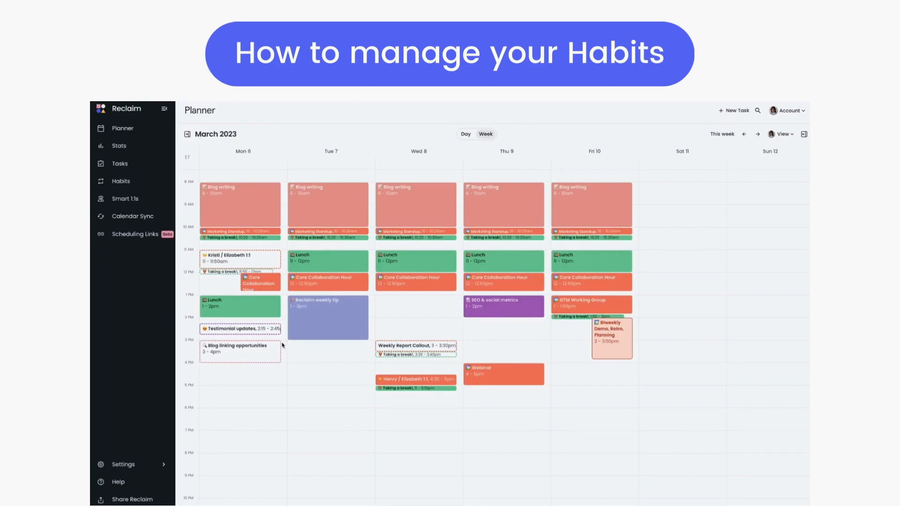
mouse_move(283, 365)
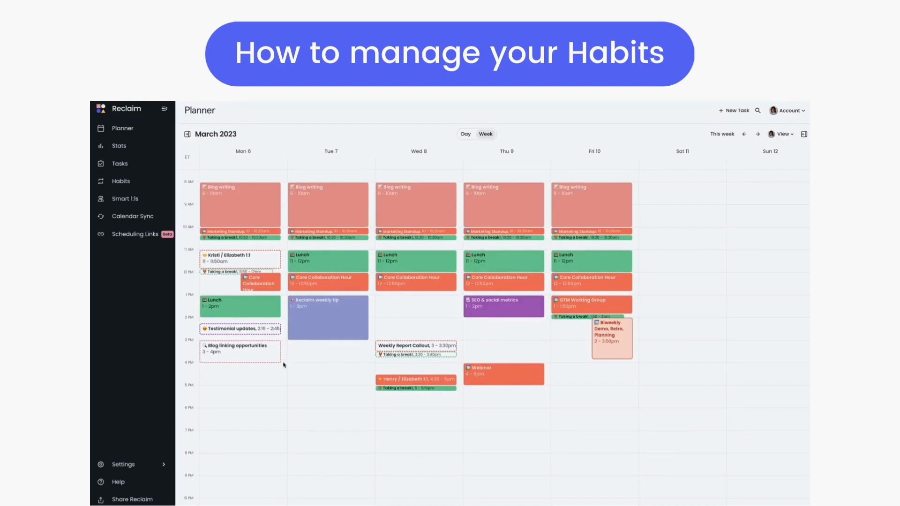
mouse_move(715, 197)
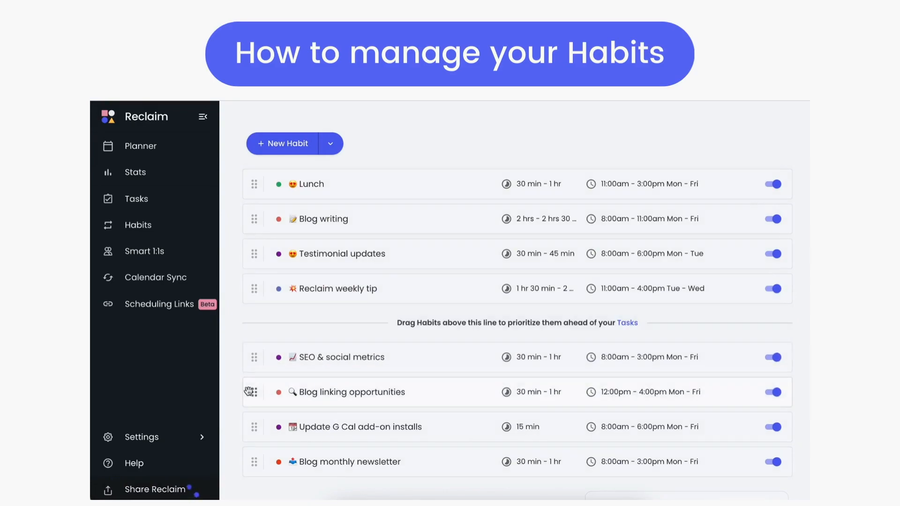
Move Blog linking opportunities into priority habits, start and stop it, then view Lunch's details
drag(253, 392, 252, 289)
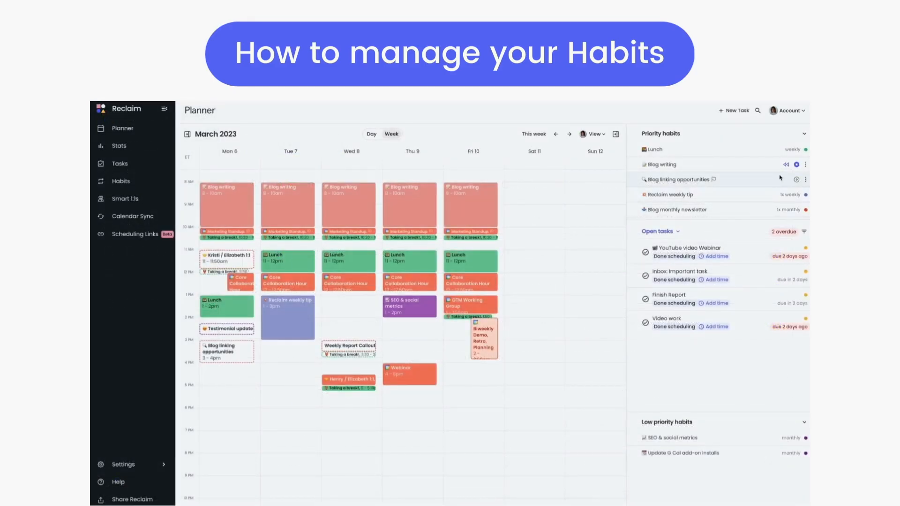
click(796, 179)
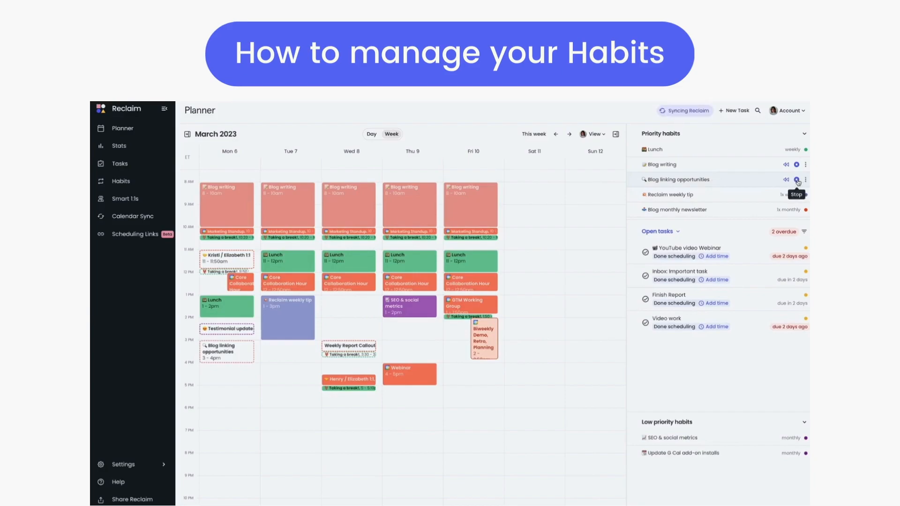
click(796, 179)
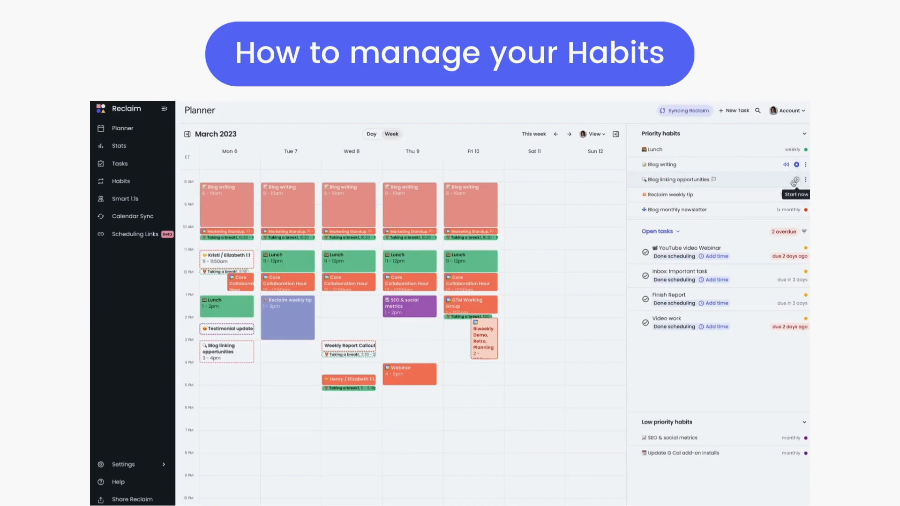
click(805, 180)
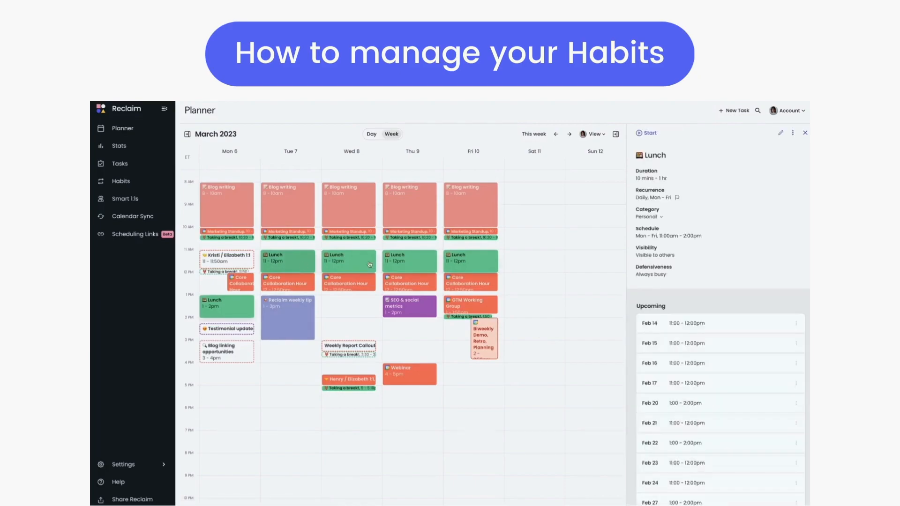
mouse_move(740, 236)
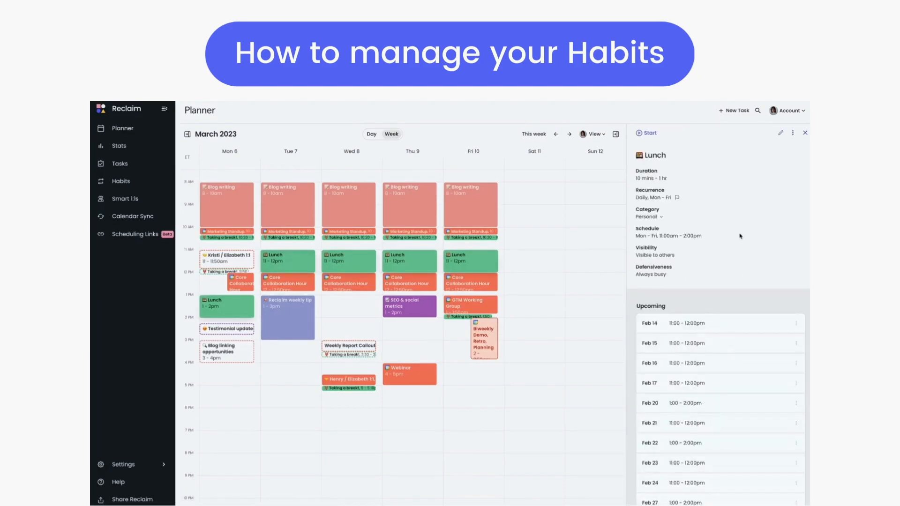
Lock Monday's Blog linking opportunities event from its options menu
click(793, 133)
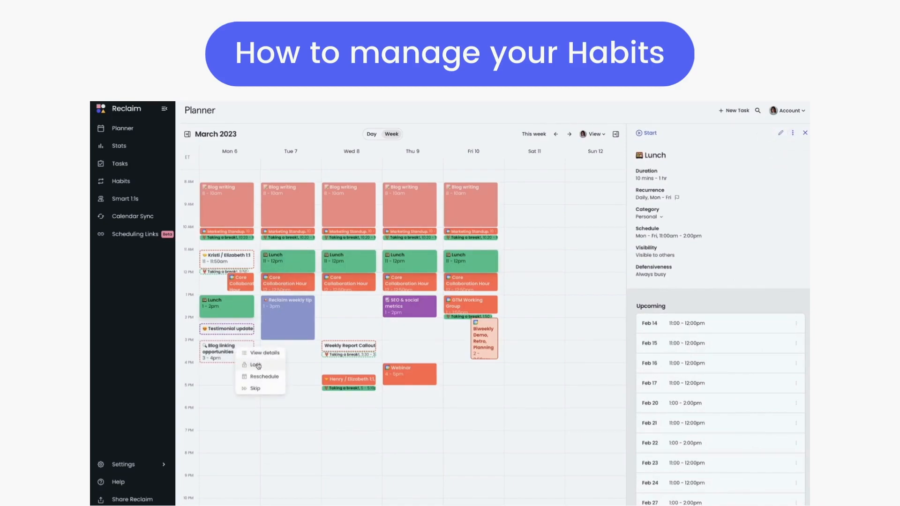
click(264, 377)
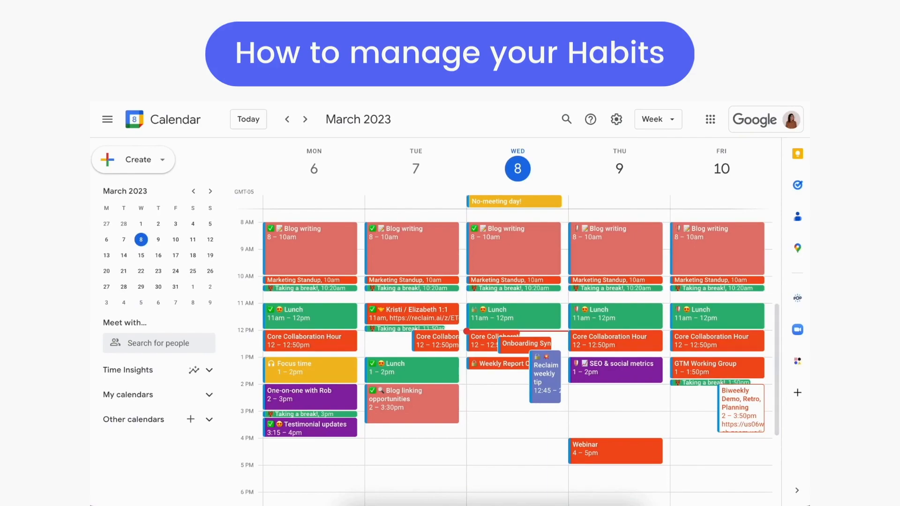
Reschedule Thursday's SEO & social metrics event to 1:45–3:30pm and view its locked details
click(597, 368)
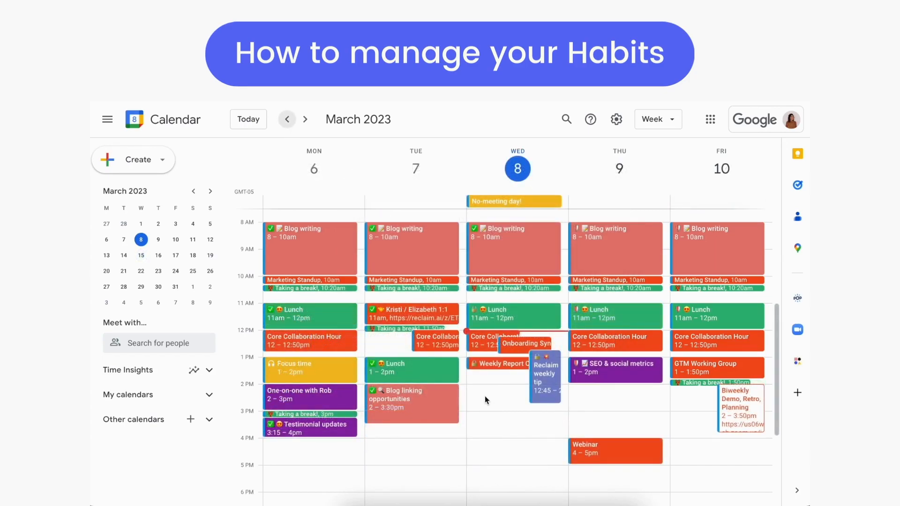
mouse_move(619, 374)
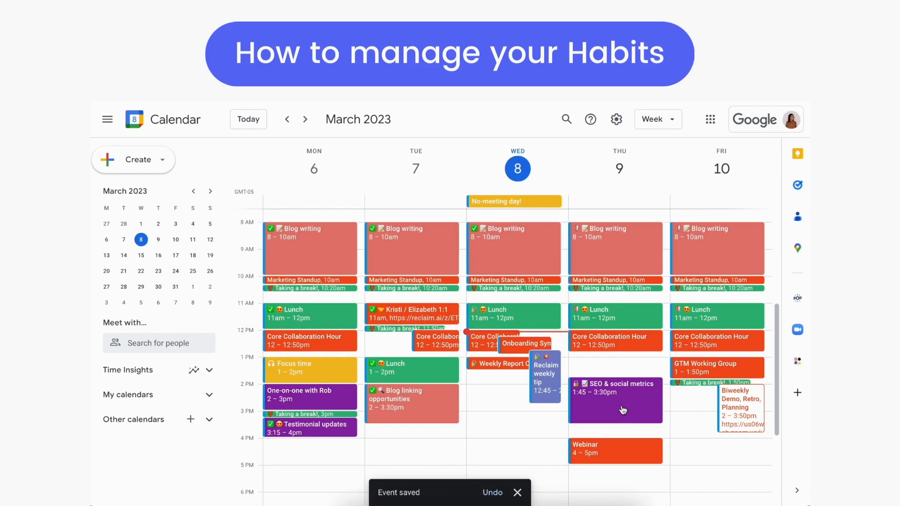
click(614, 402)
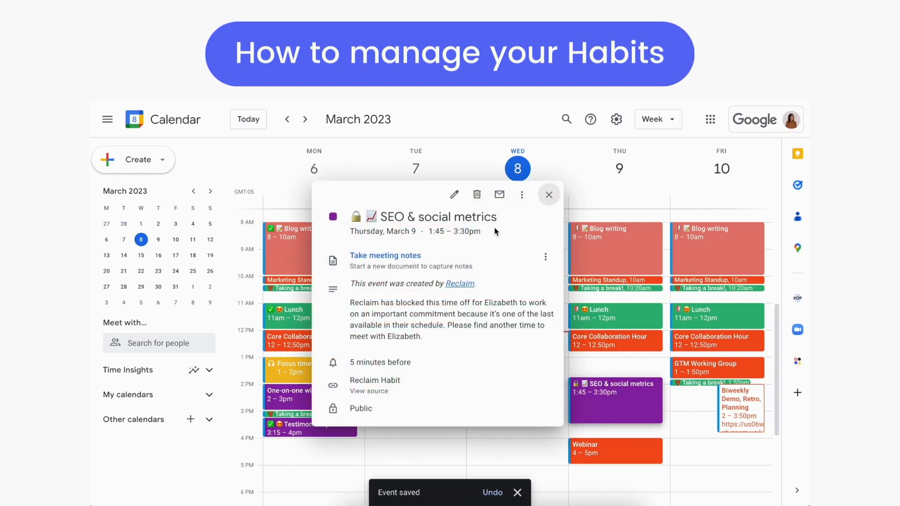
click(476, 194)
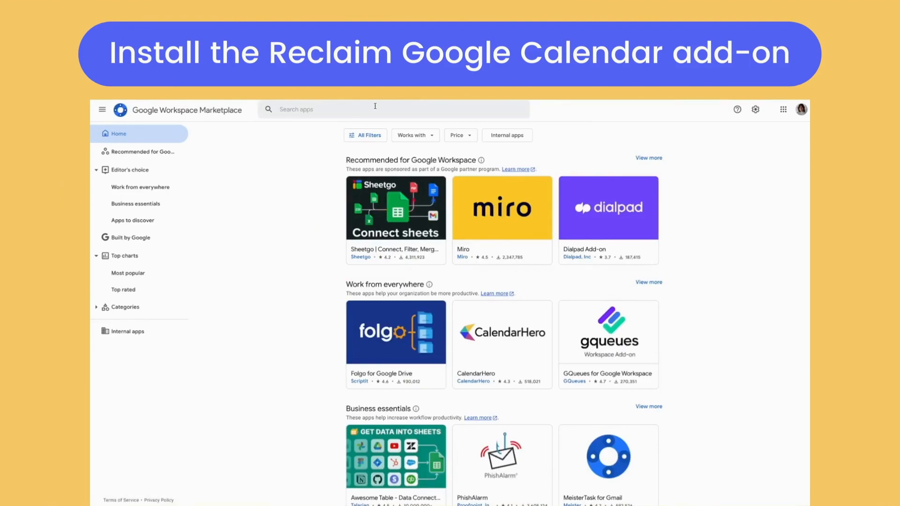
Search the Workspace Marketplace for 'reclaim.ai' and choose the Reclaim.ai suggestion
text(reclaim.ai)
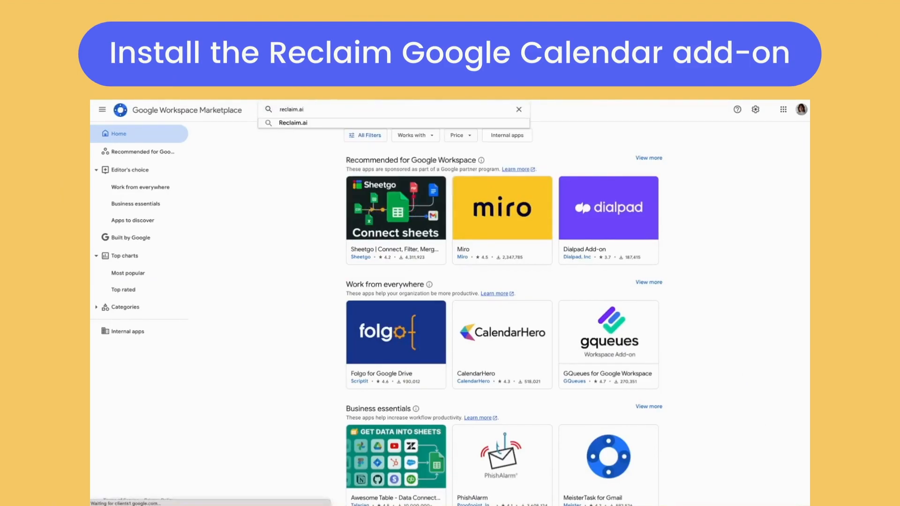
click(293, 122)
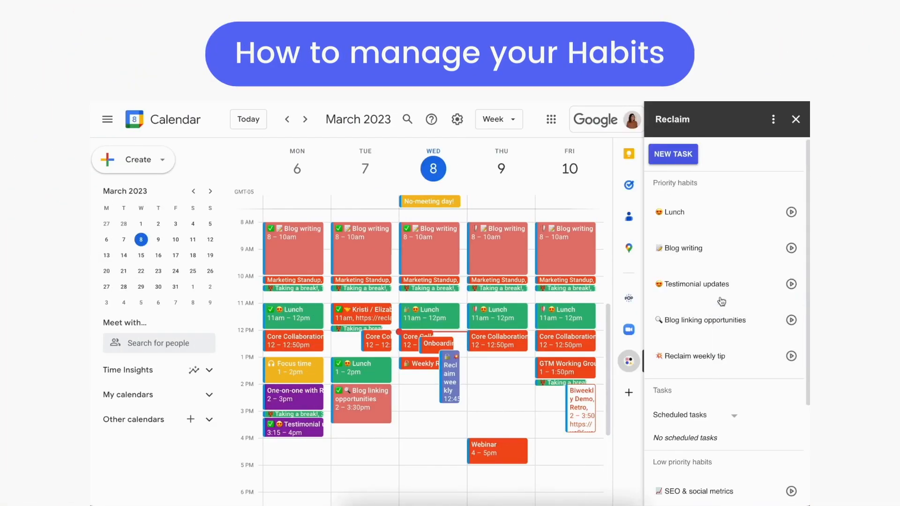
In the Reclaim add-on, lock then skip Blog linking opportunities on Mar 14 at 3:00pm
scroll(down, 3)
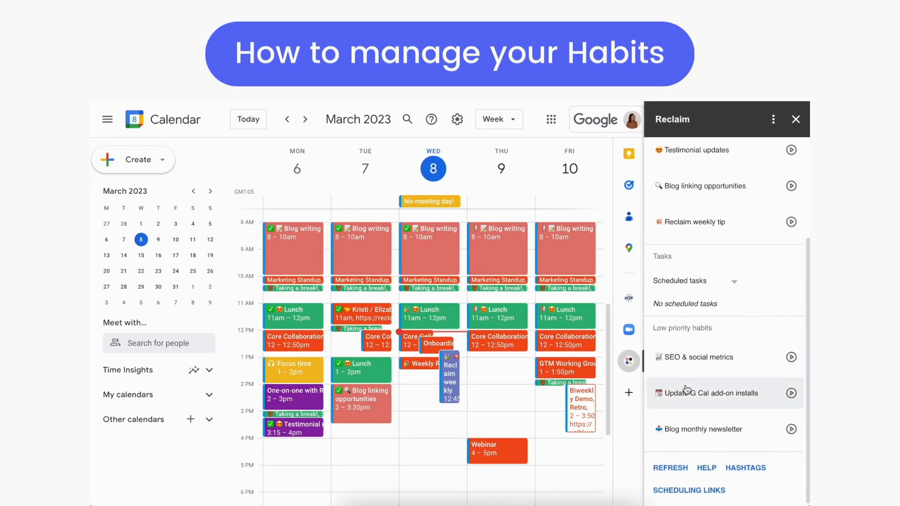
click(703, 186)
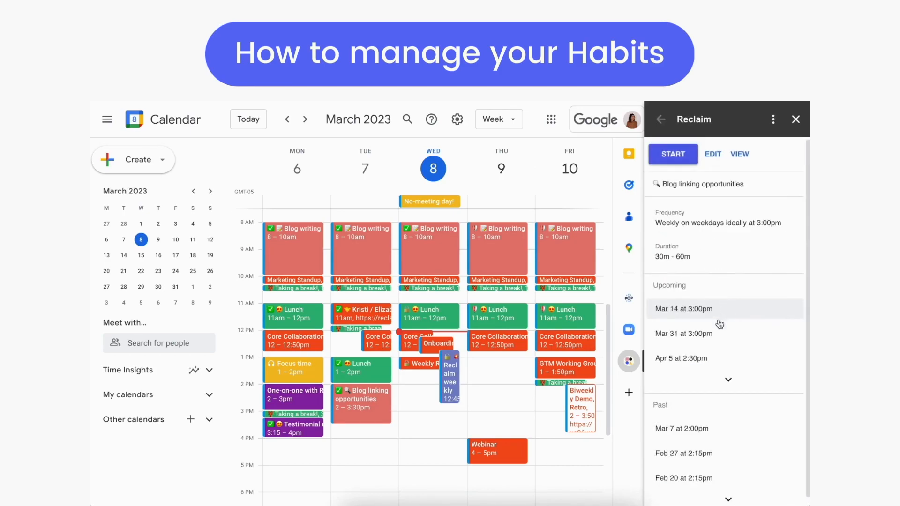
mouse_move(716, 291)
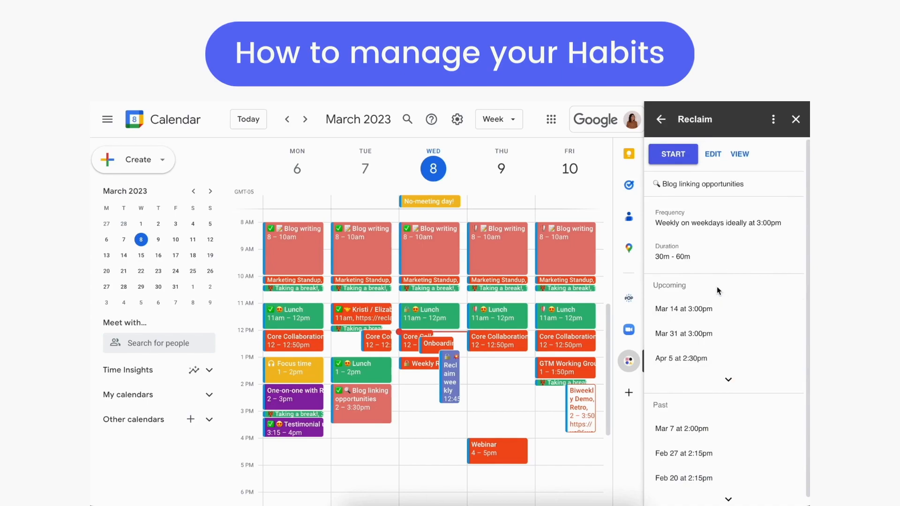
click(712, 153)
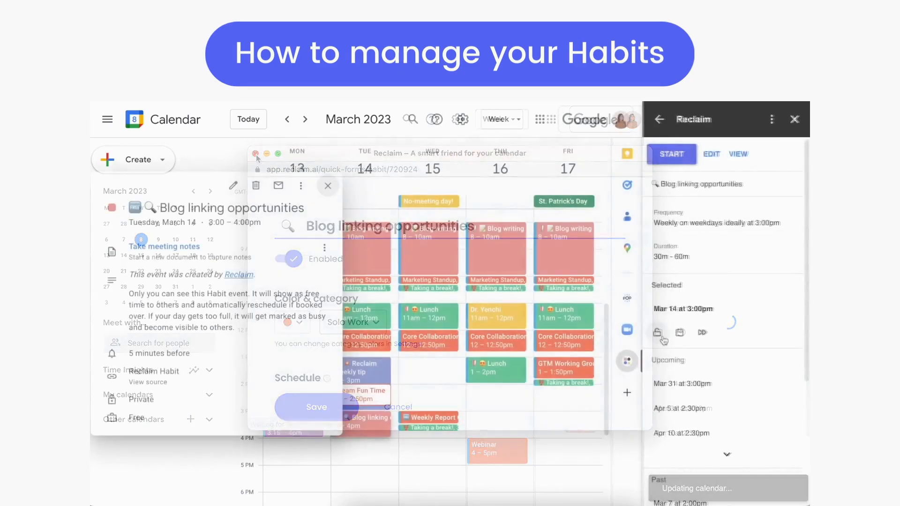
click(657, 333)
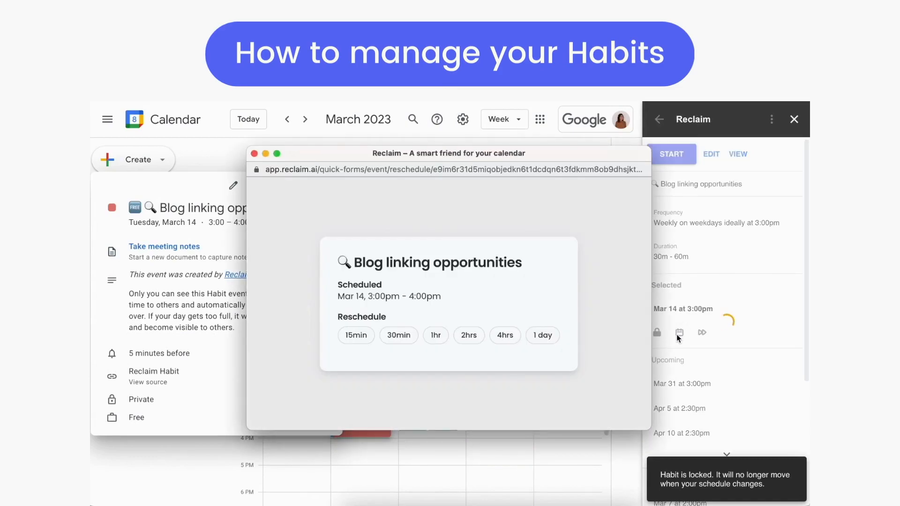
click(701, 333)
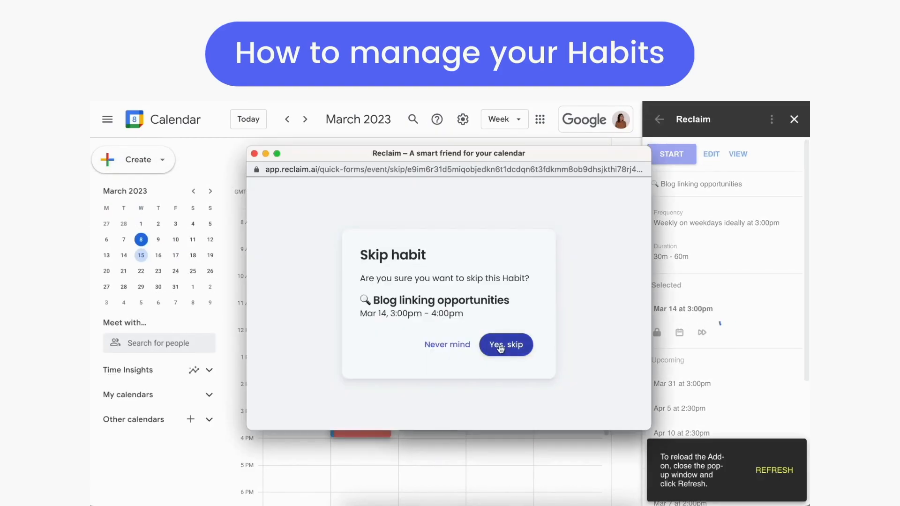
click(505, 344)
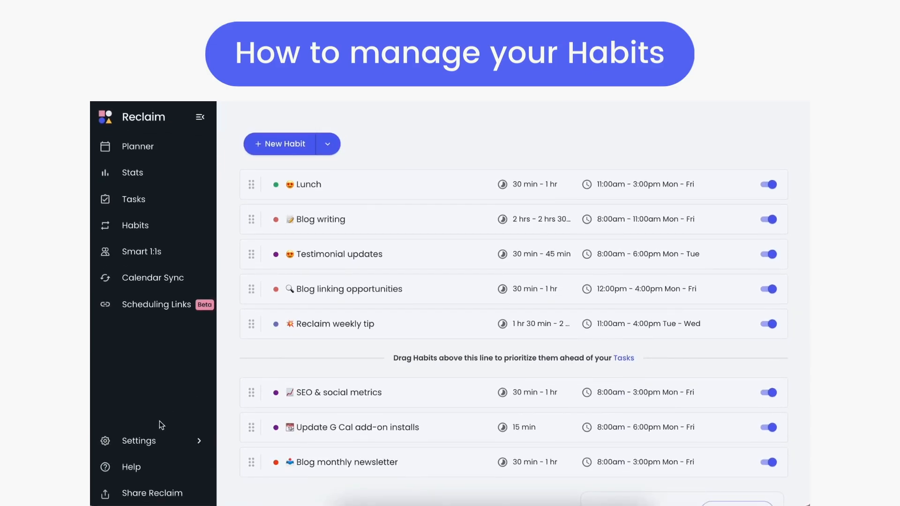
Set Auto-lock for Habits & Tasks to Start of the day in General settings
click(138, 441)
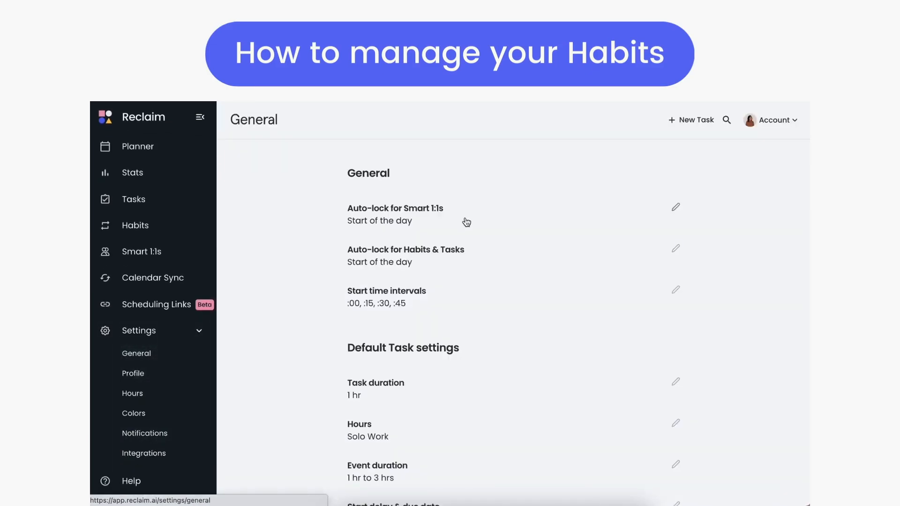
click(675, 248)
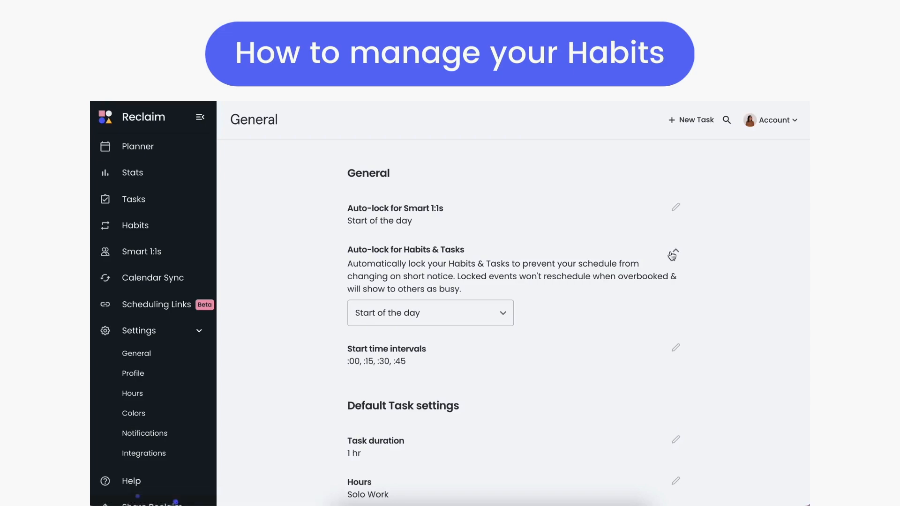
click(430, 313)
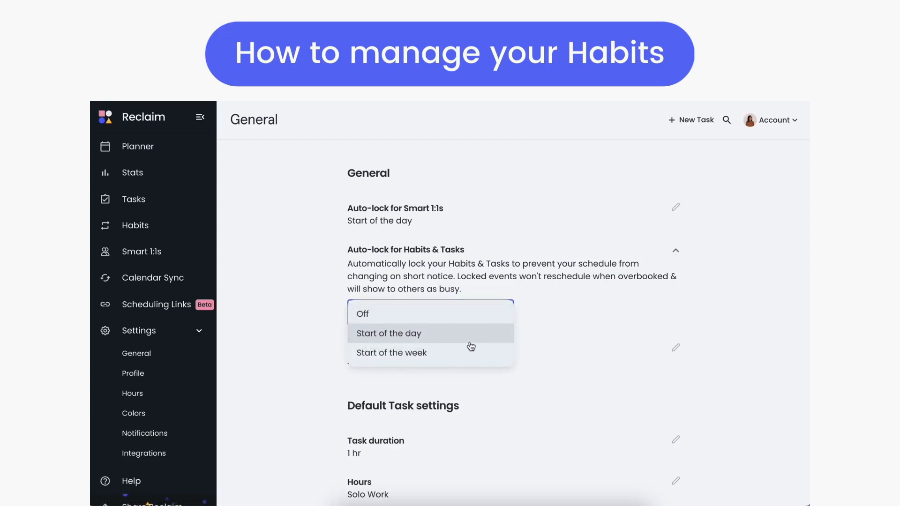
click(388, 333)
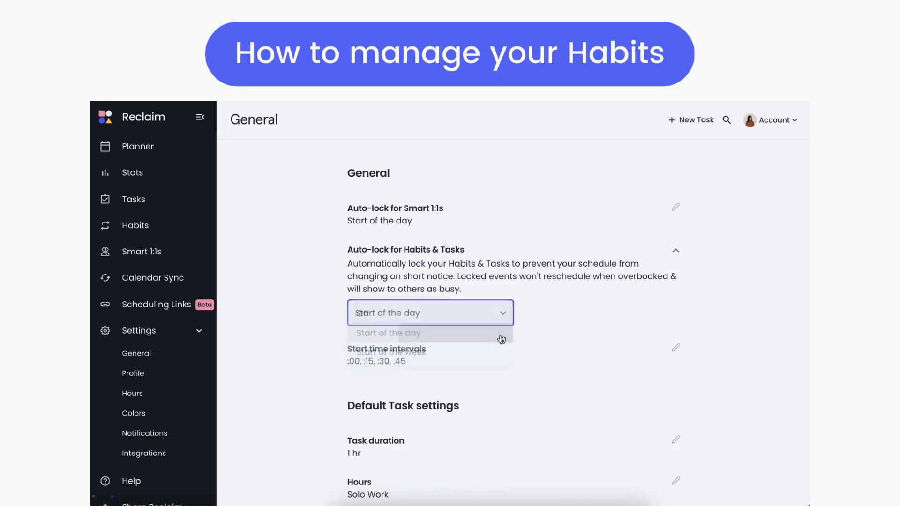
Change the Task & Habit breaks duration from None to 15 min
scroll(down, 3)
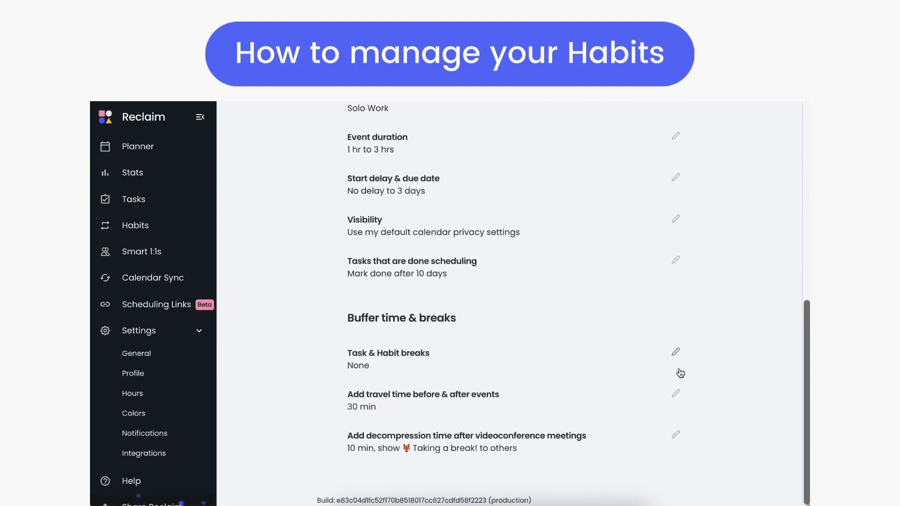
click(675, 352)
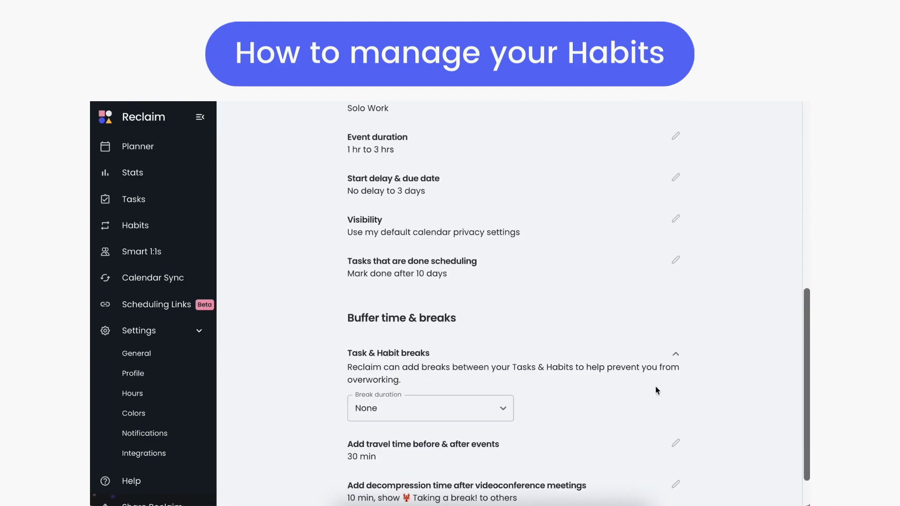
click(429, 408)
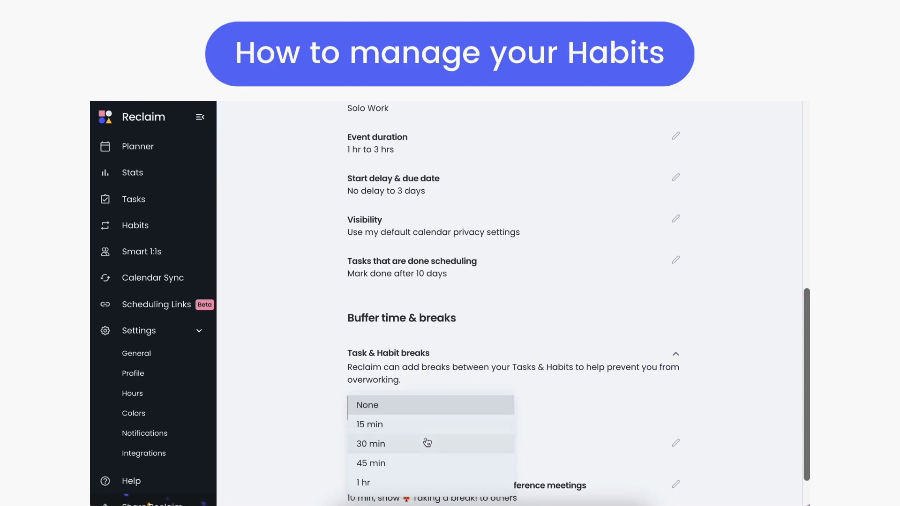
click(370, 424)
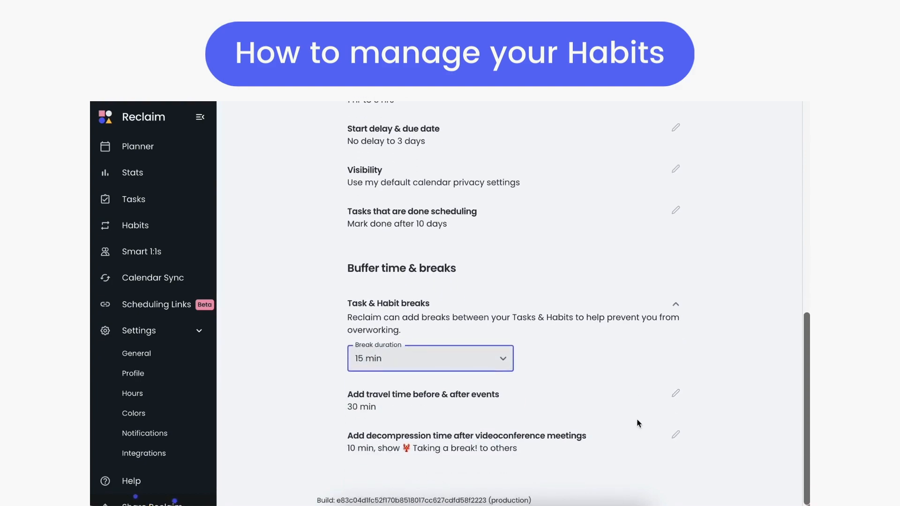